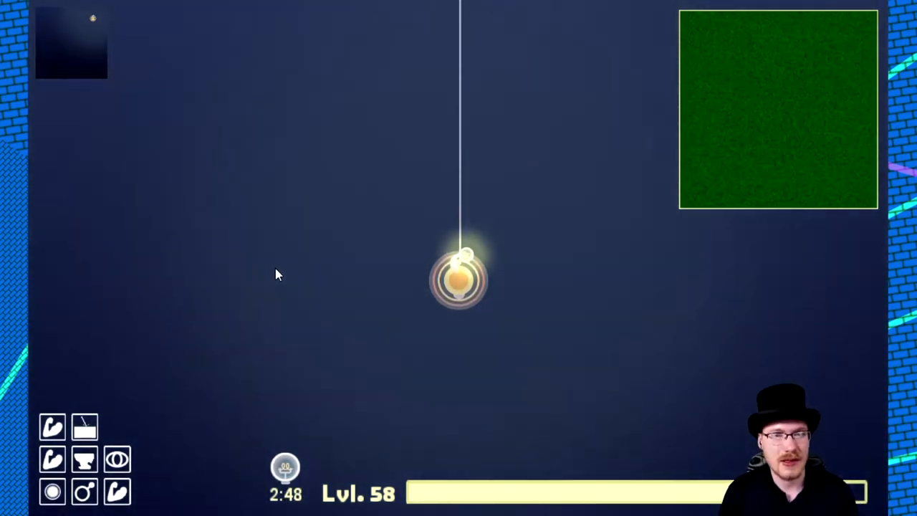
mouse_move(477, 361)
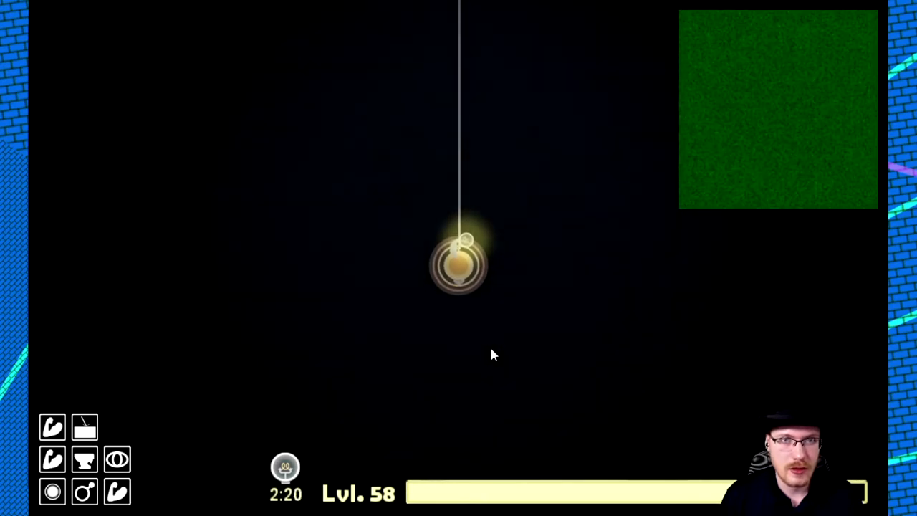
mouse_move(344, 225)
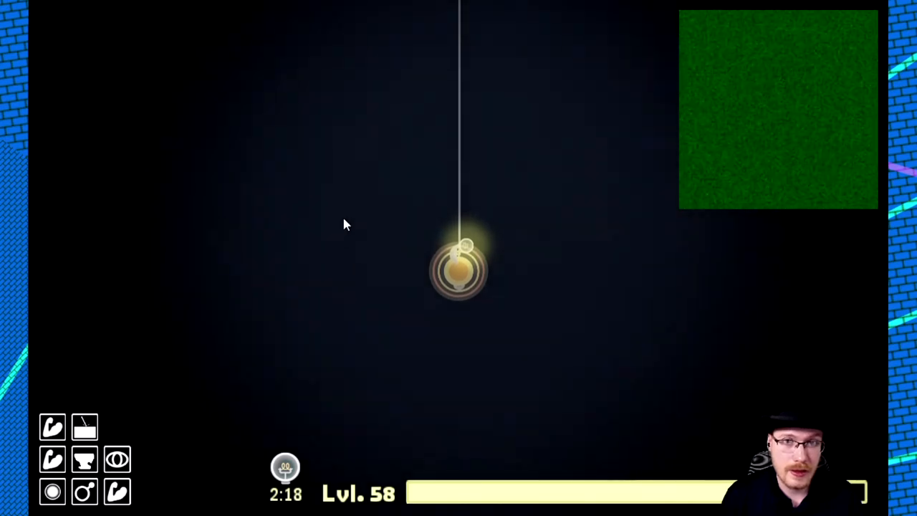